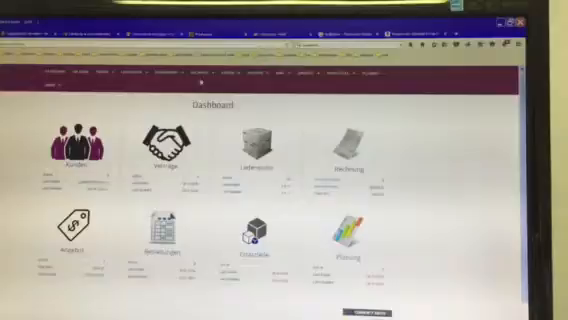
click(203, 75)
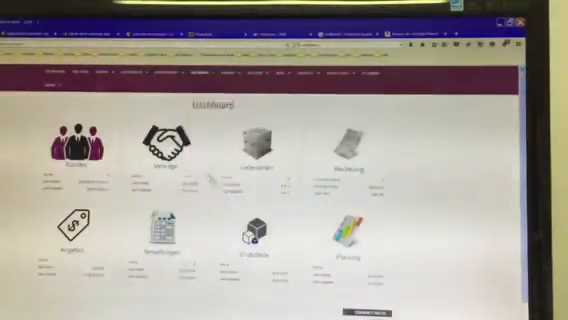
click(205, 76)
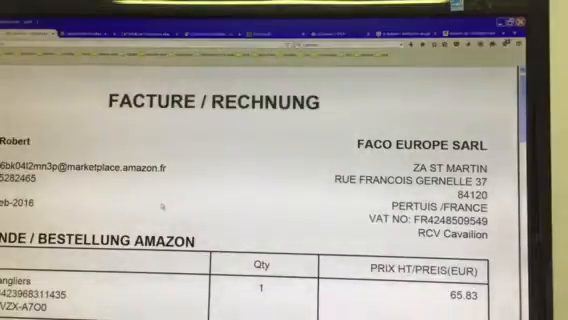
scroll(down, 3)
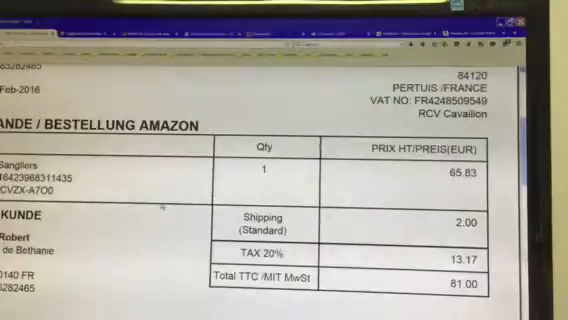
scroll(up, 3)
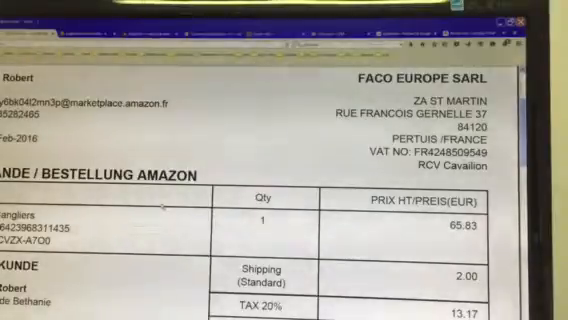
scroll(down, 3)
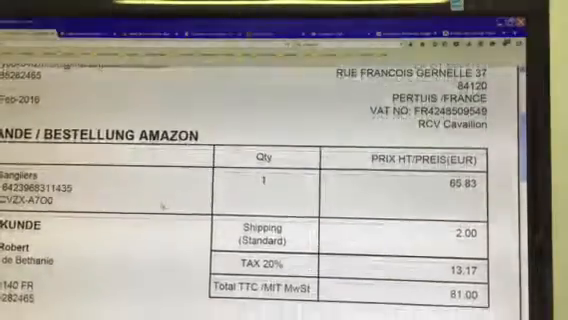